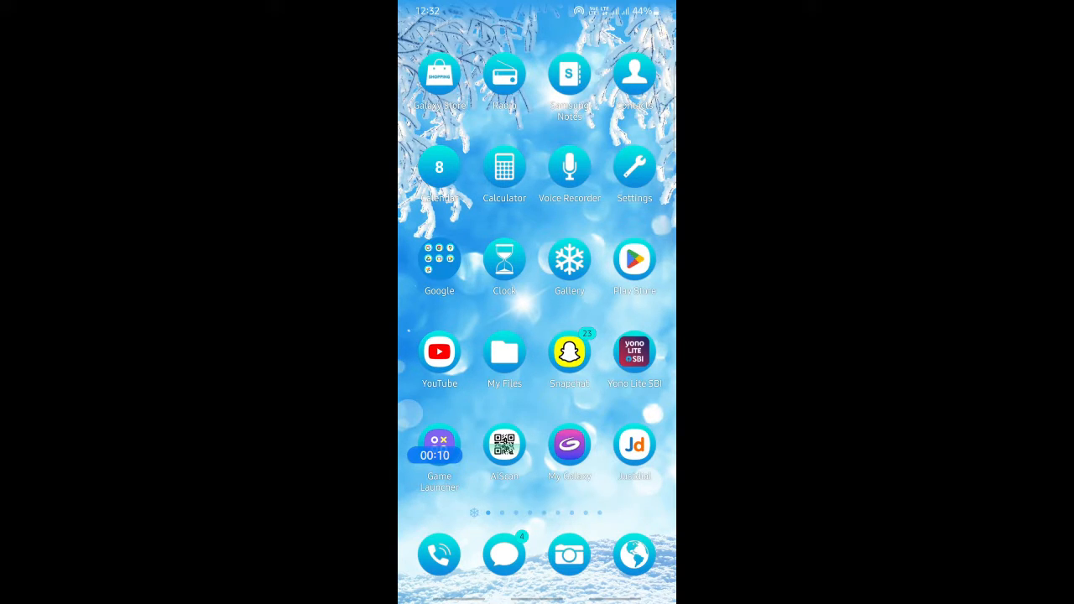
Swipe left across home screen pages to reach the page with the Talkie AI icon.
scroll("left", 3)
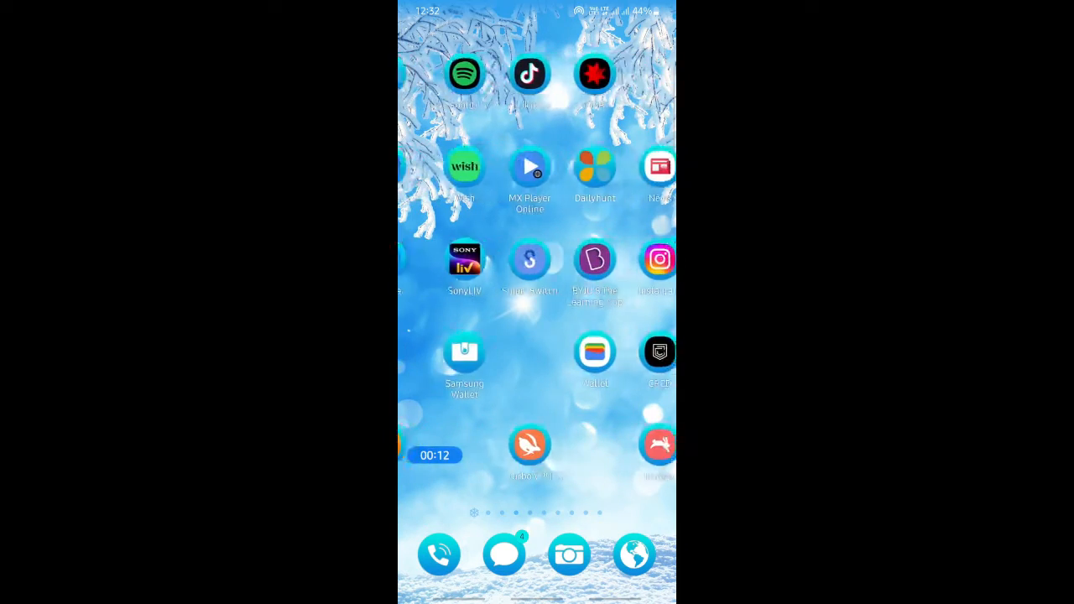
scroll("left", 3)
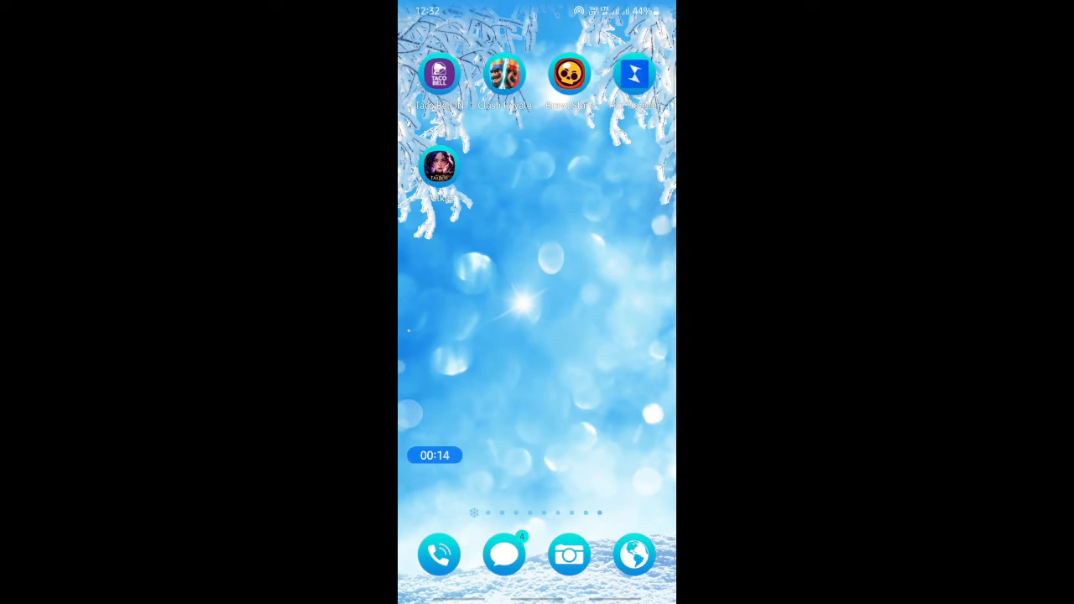
Launch Talkie AI and switch to the Chats list showing Raine and Tara.
left_click(439, 166)
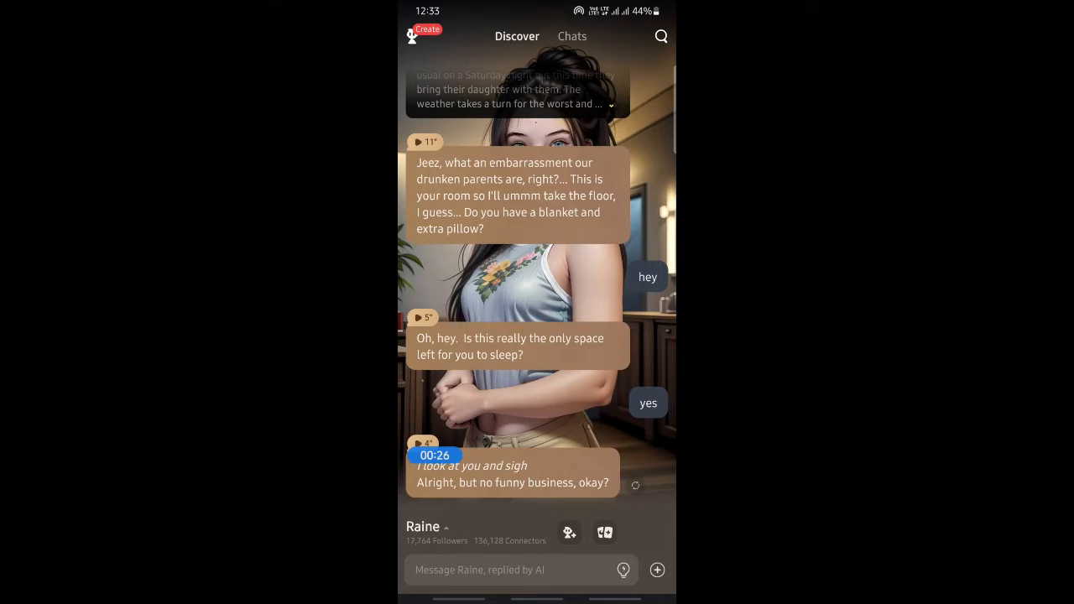
left_click(572, 37)
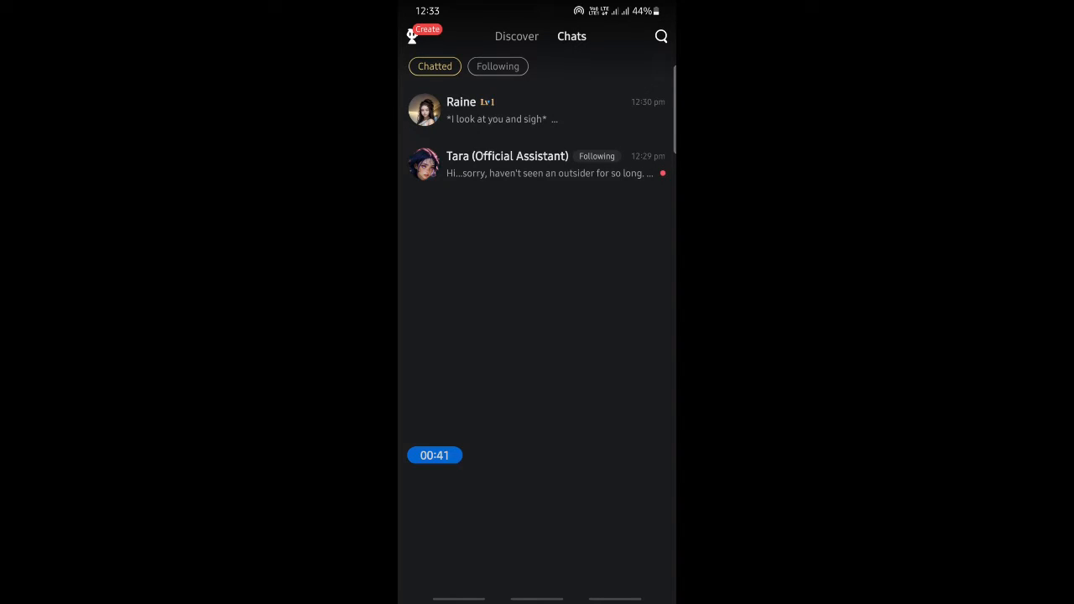
Long-press the Raine chat and delete it, leaving only Tara (Official Assistant).
left_click(537, 111)
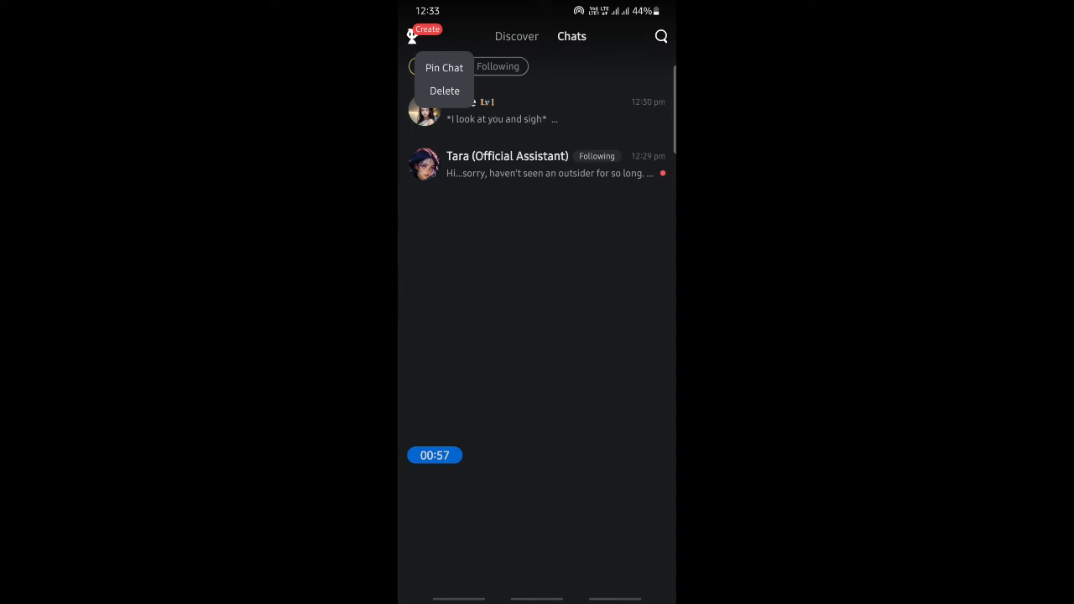
left_click(444, 91)
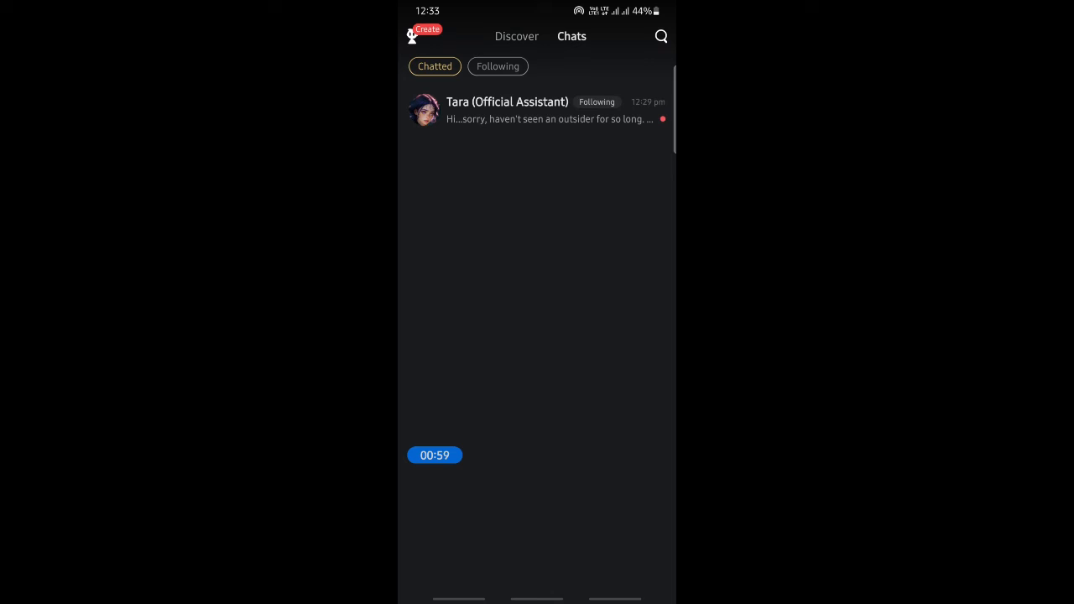